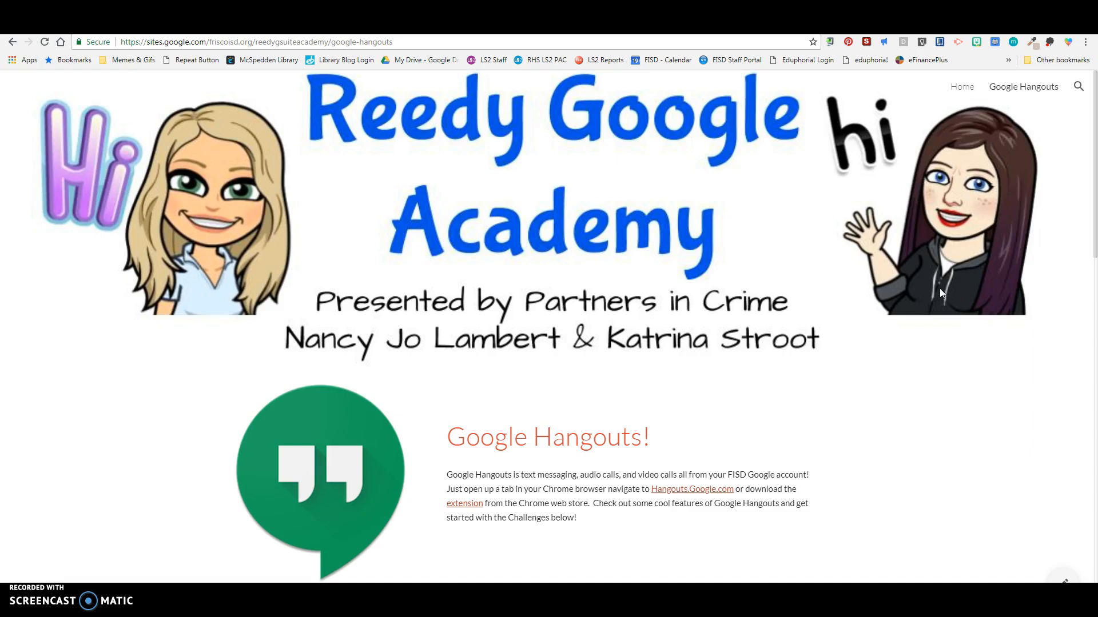
mouse_move(921, 343)
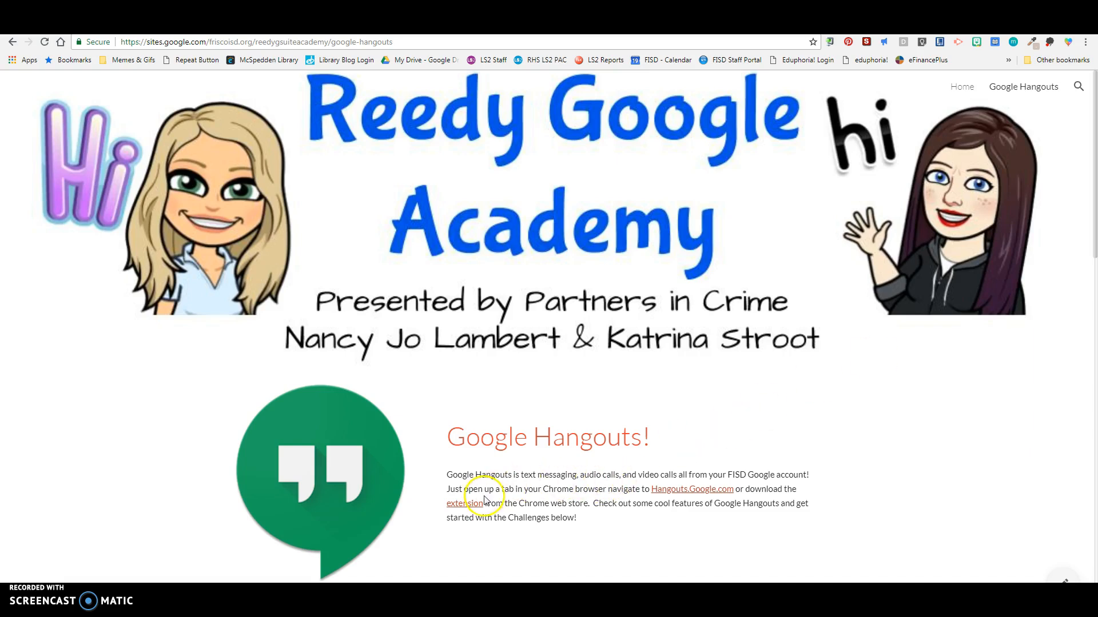
mouse_move(666, 535)
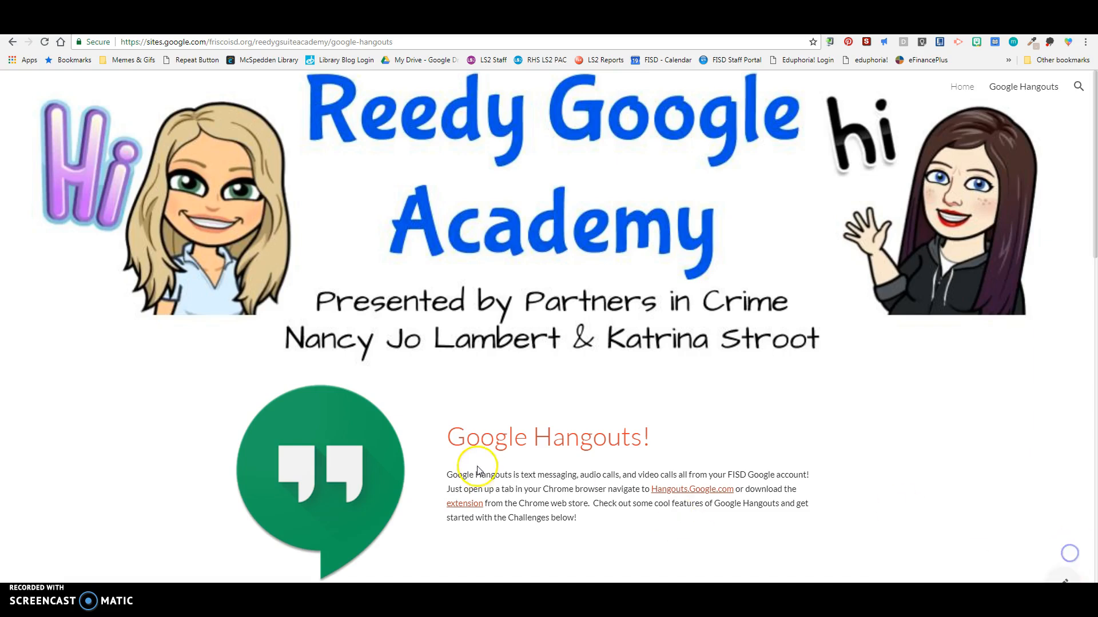
mouse_move(560, 499)
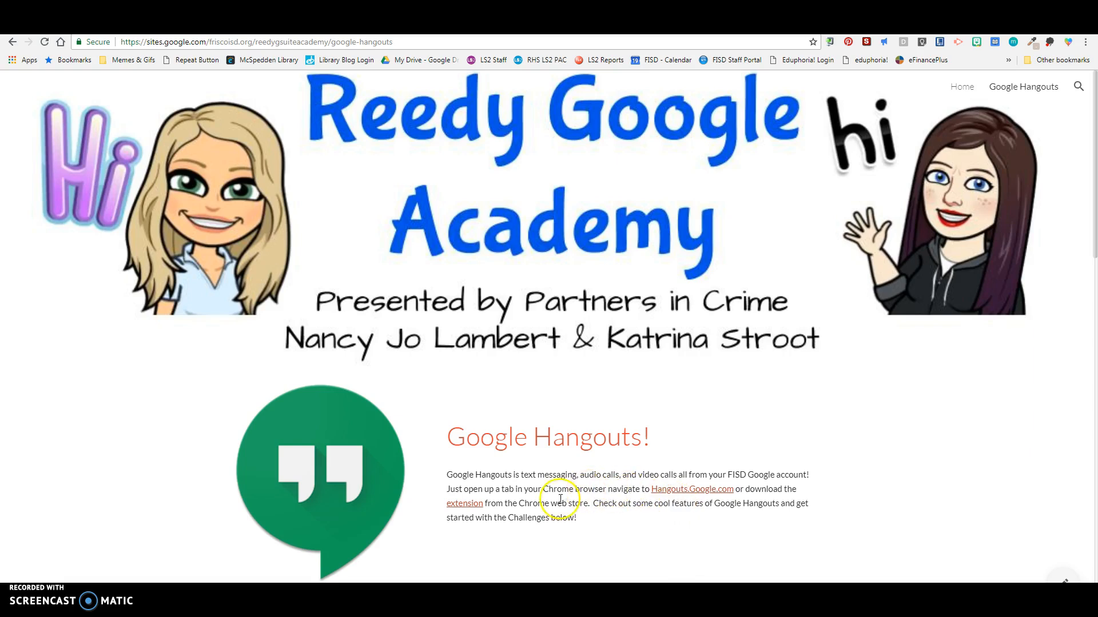
mouse_move(678, 495)
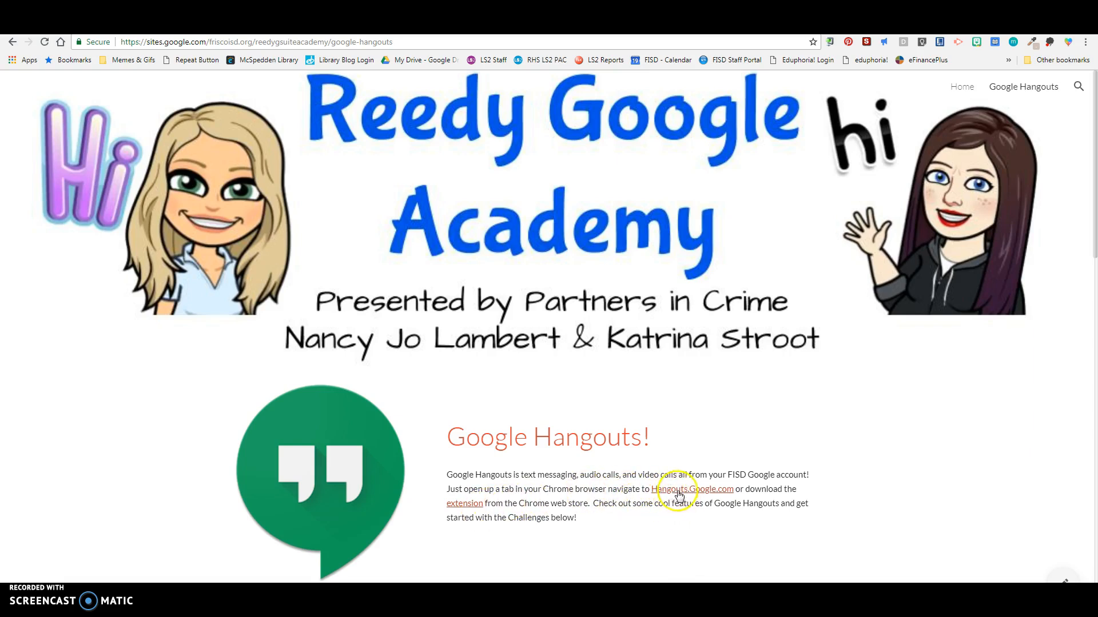
mouse_move(228, 56)
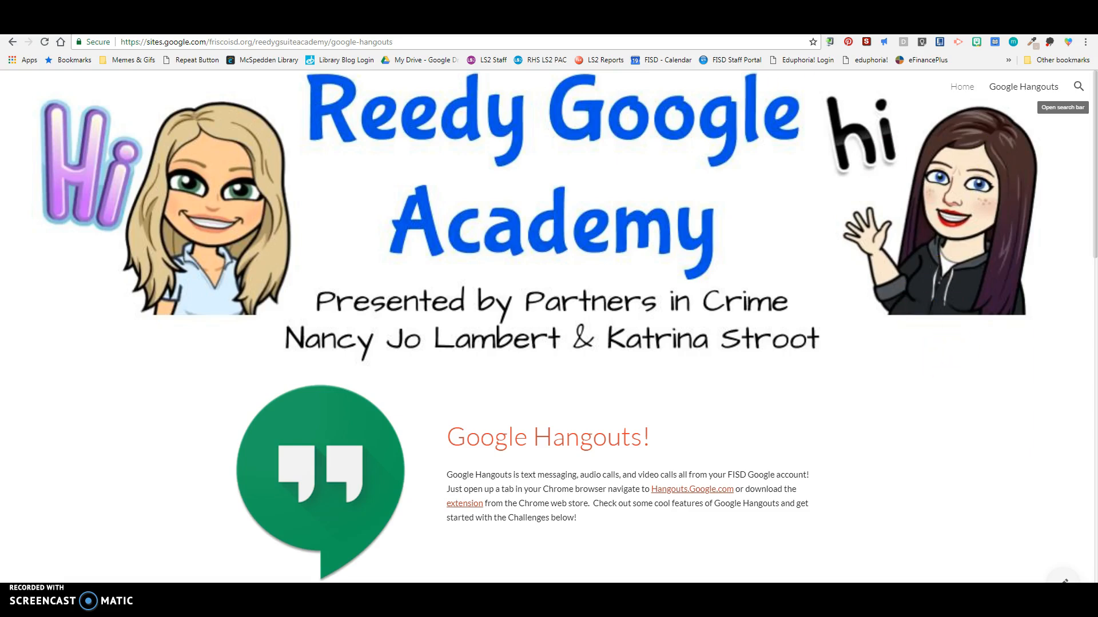
click(692, 488)
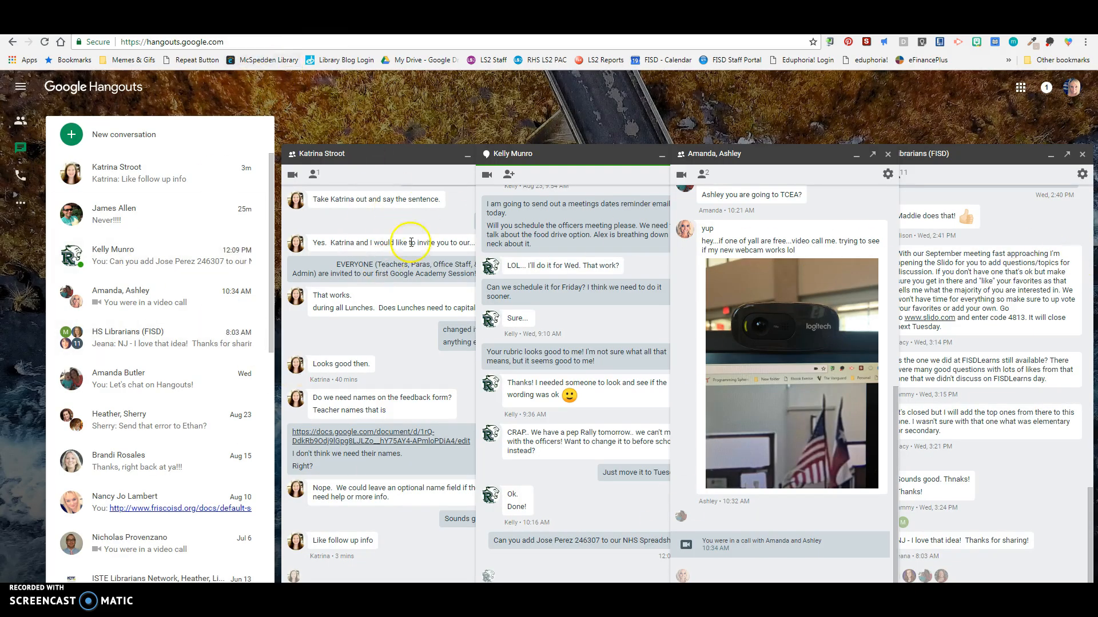
mouse_move(880, 461)
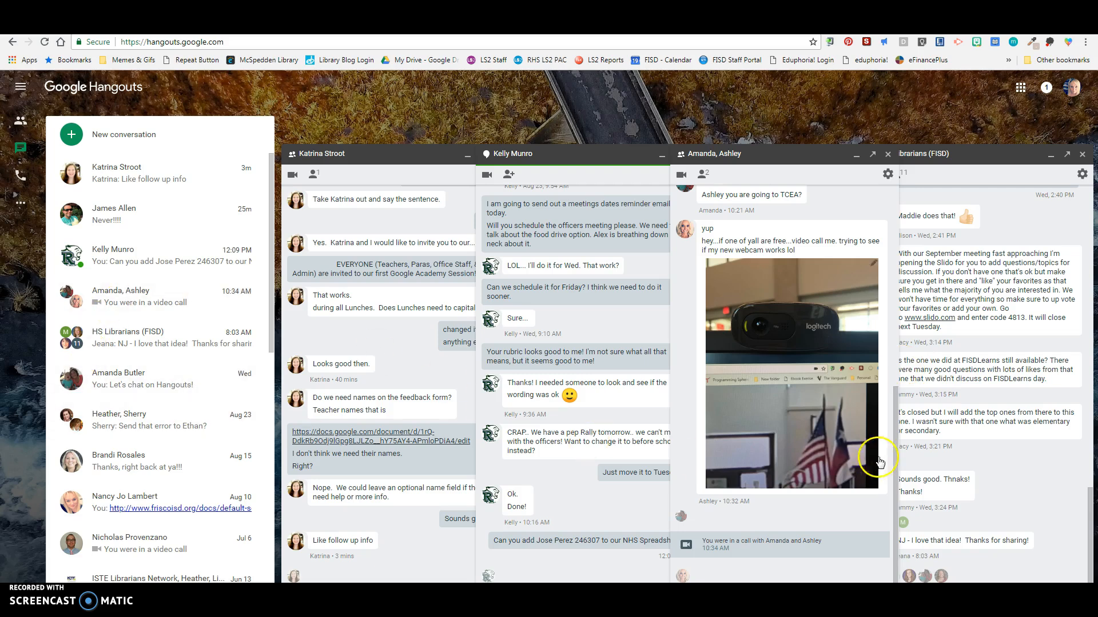
mouse_move(797, 400)
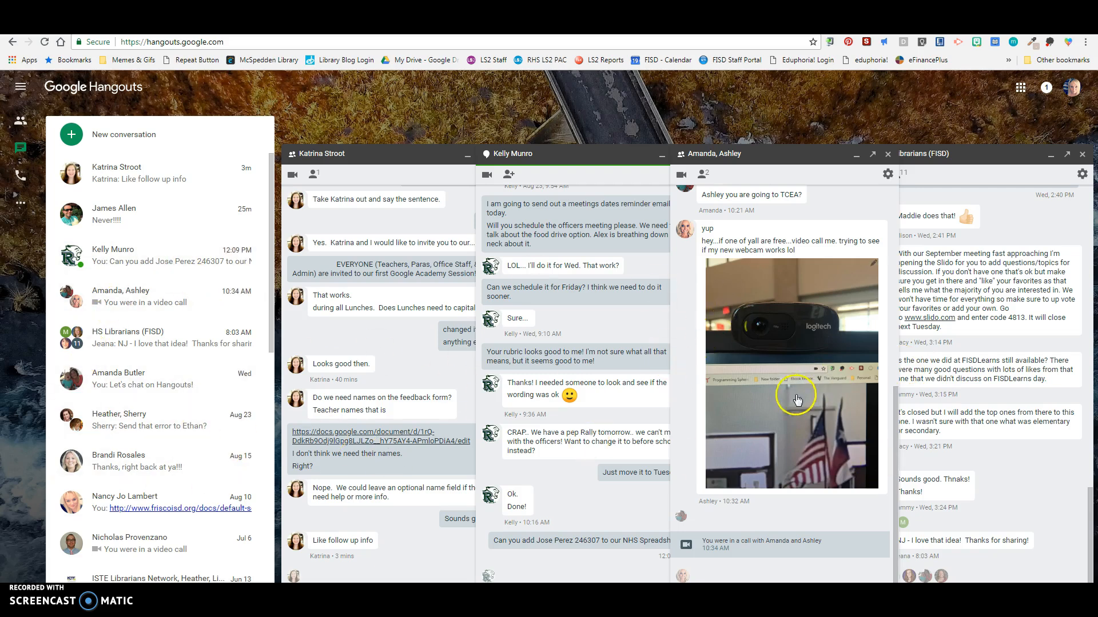
mouse_move(429, 169)
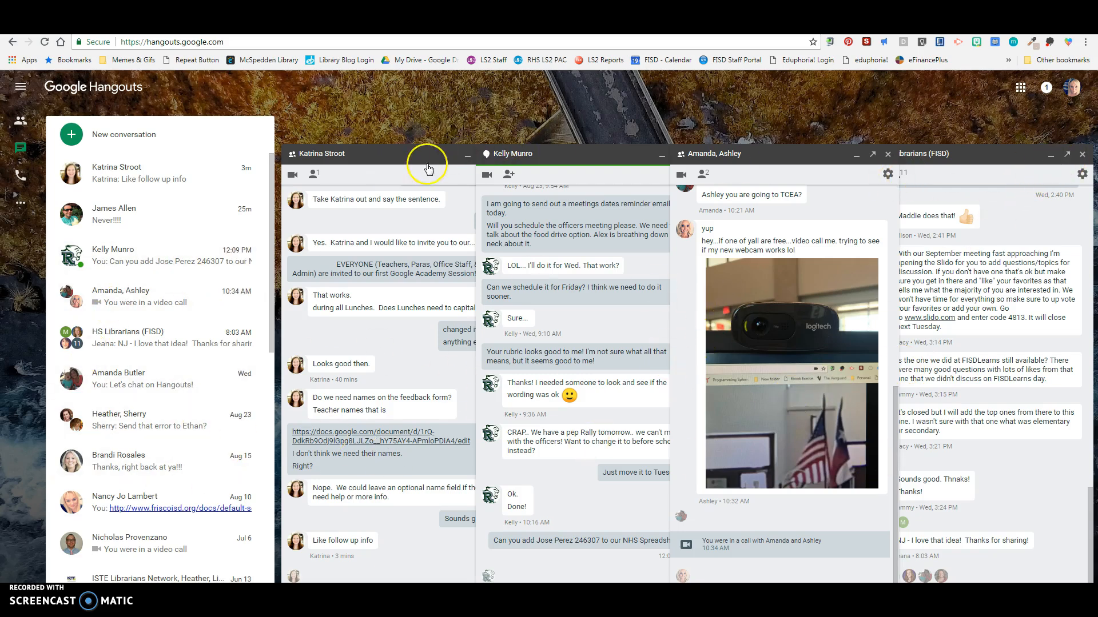
click(675, 153)
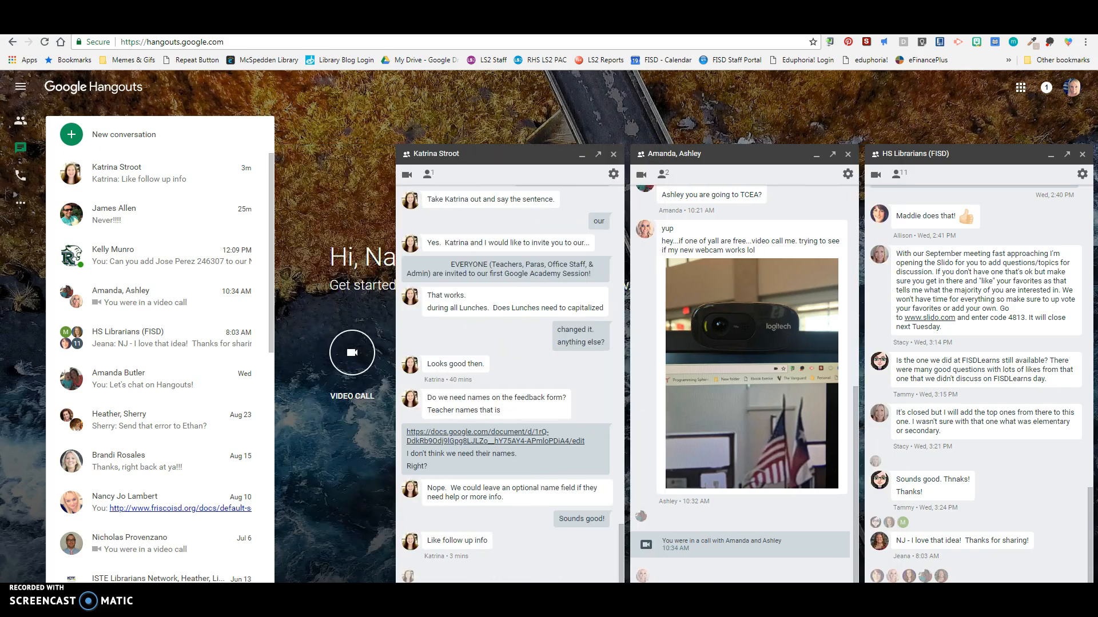
mouse_move(110, 343)
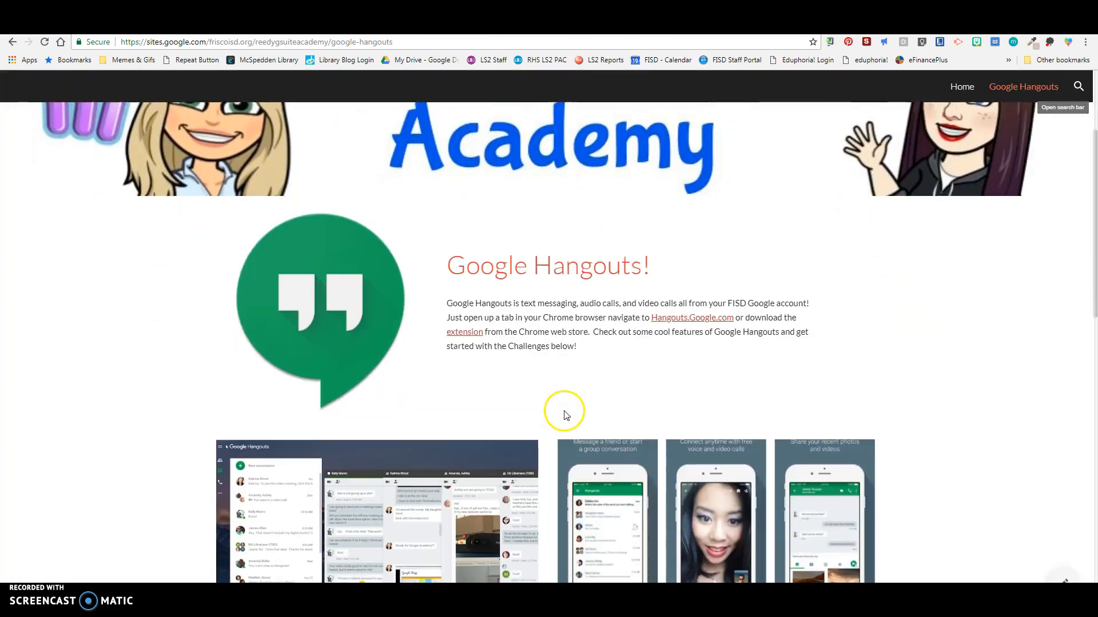
scroll(down, 3)
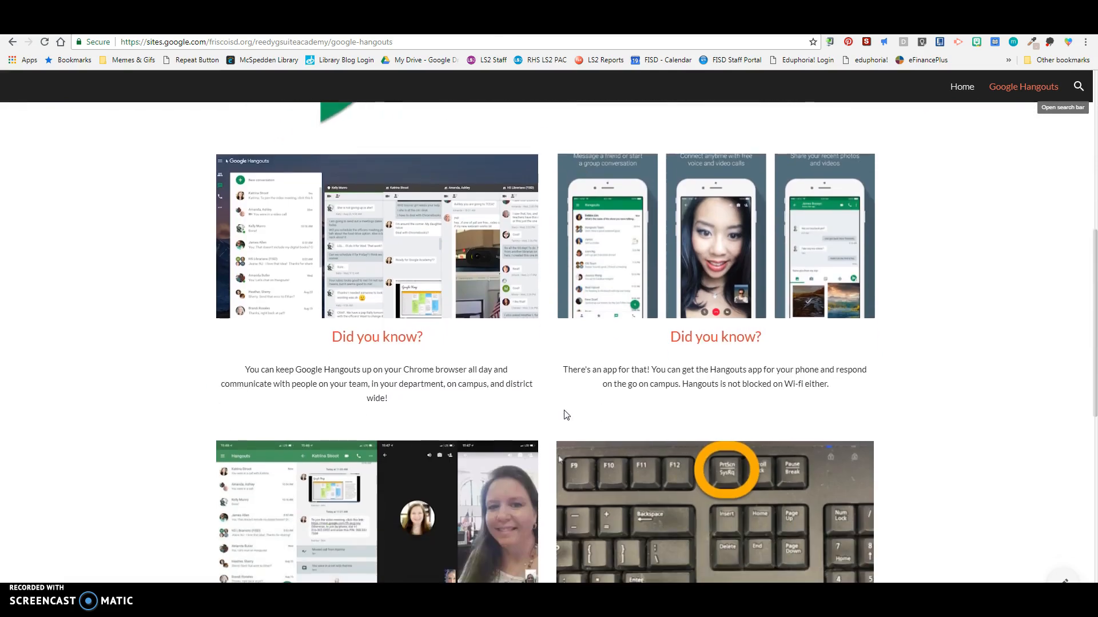
scroll(down, 3)
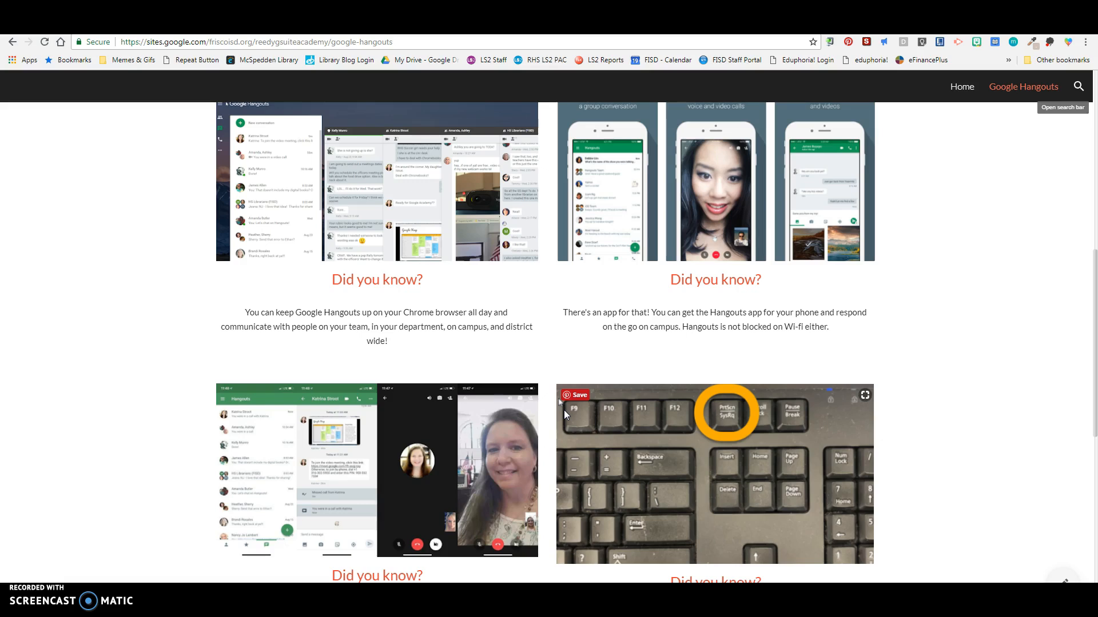
scroll(up, 3)
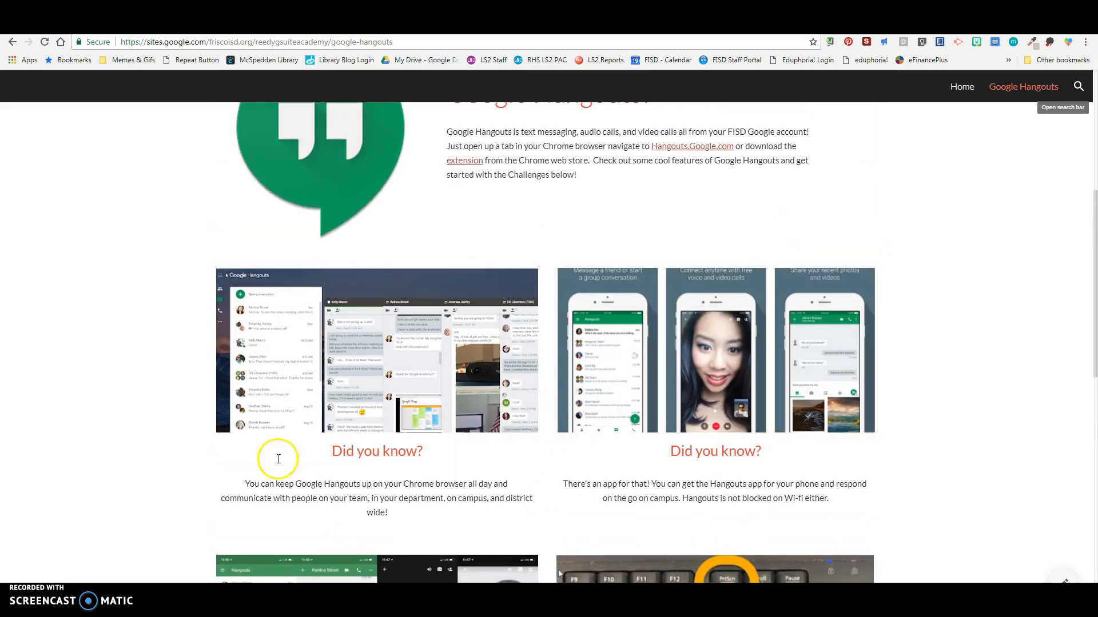
scroll(down, 3)
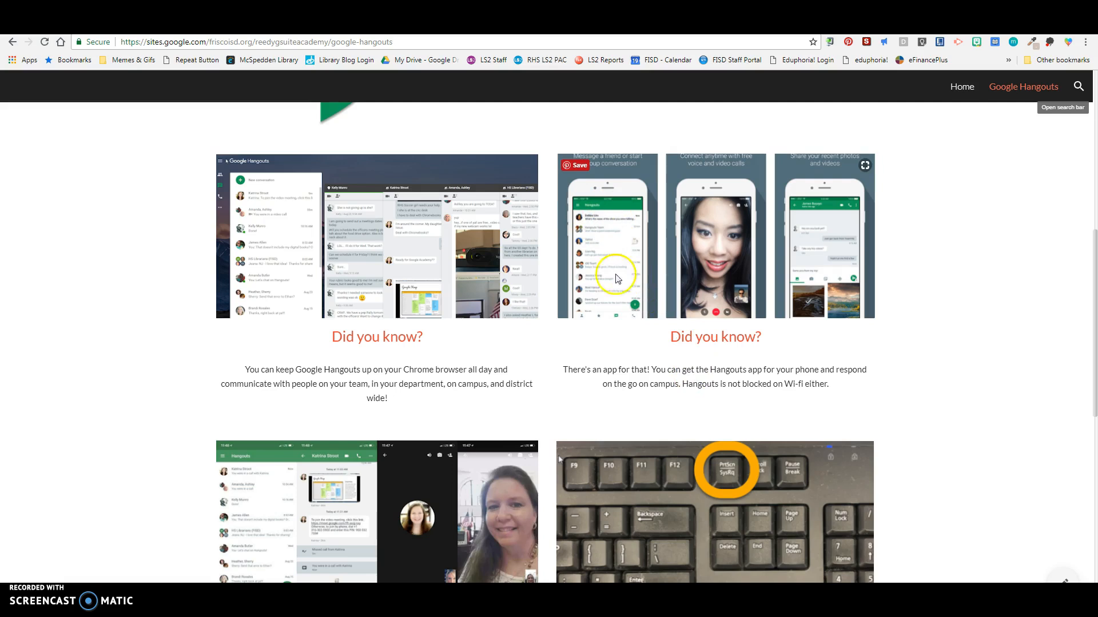
mouse_move(611, 310)
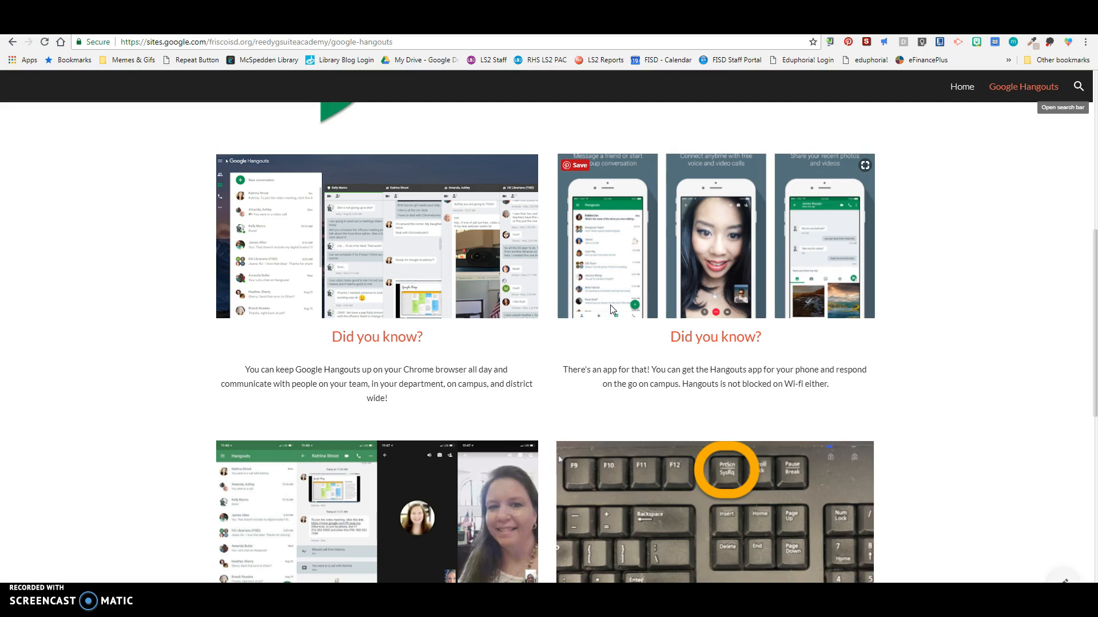
mouse_move(610, 310)
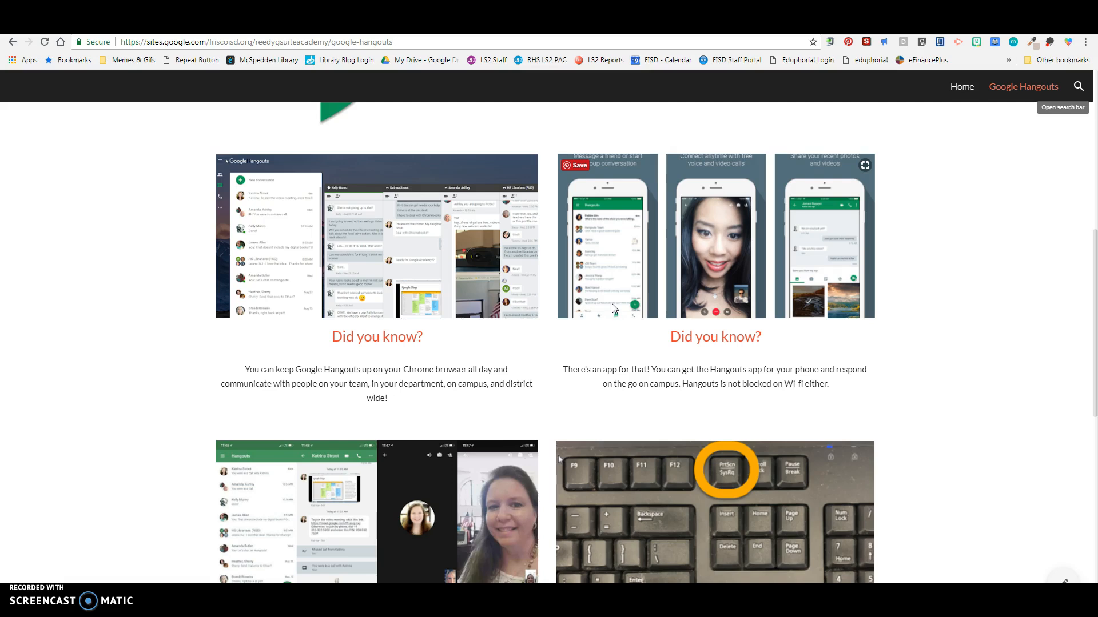
scroll(down, 3)
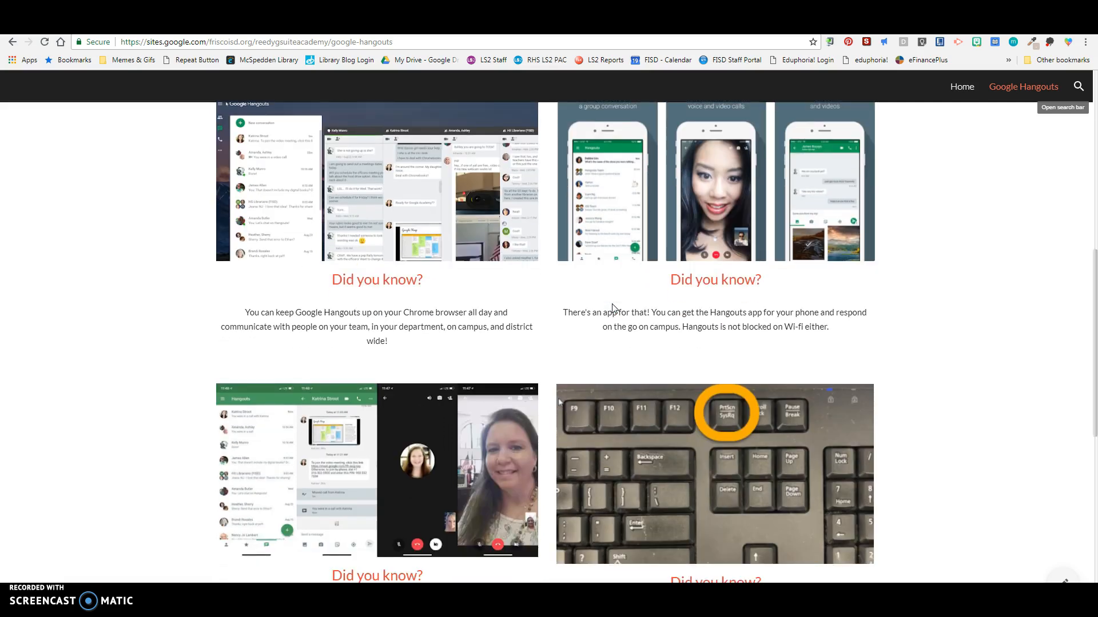
scroll(down, 3)
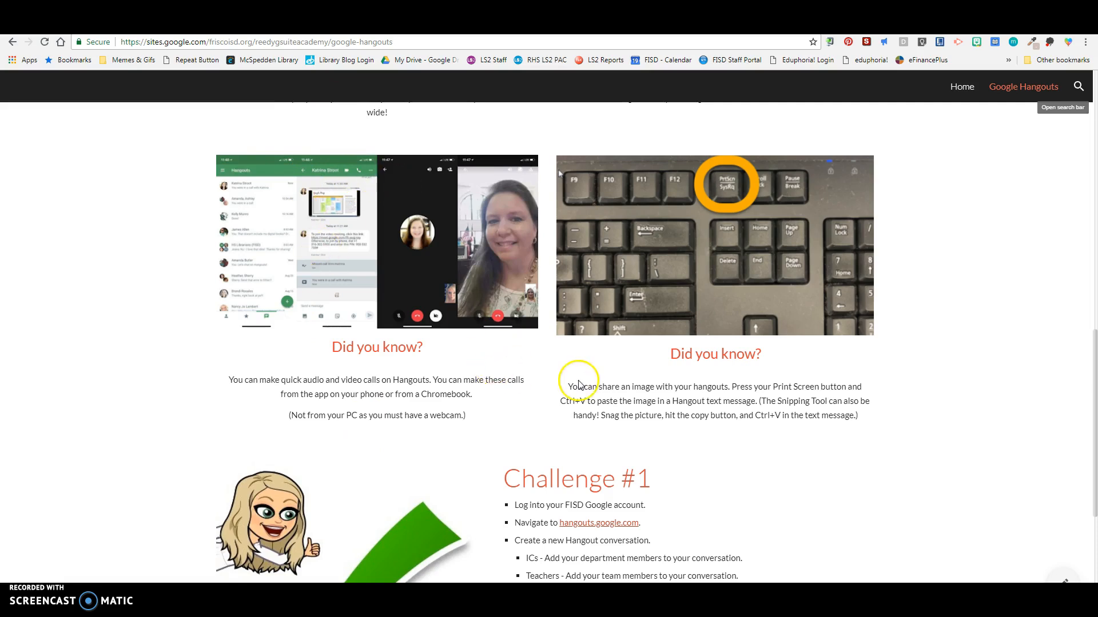
mouse_move(666, 444)
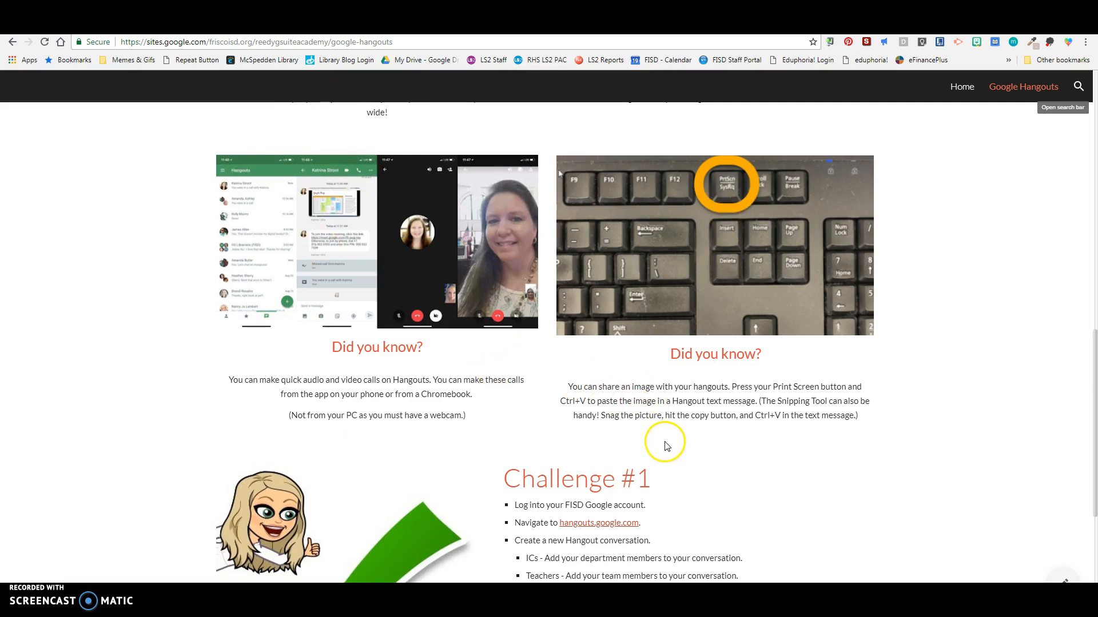
mouse_move(716, 175)
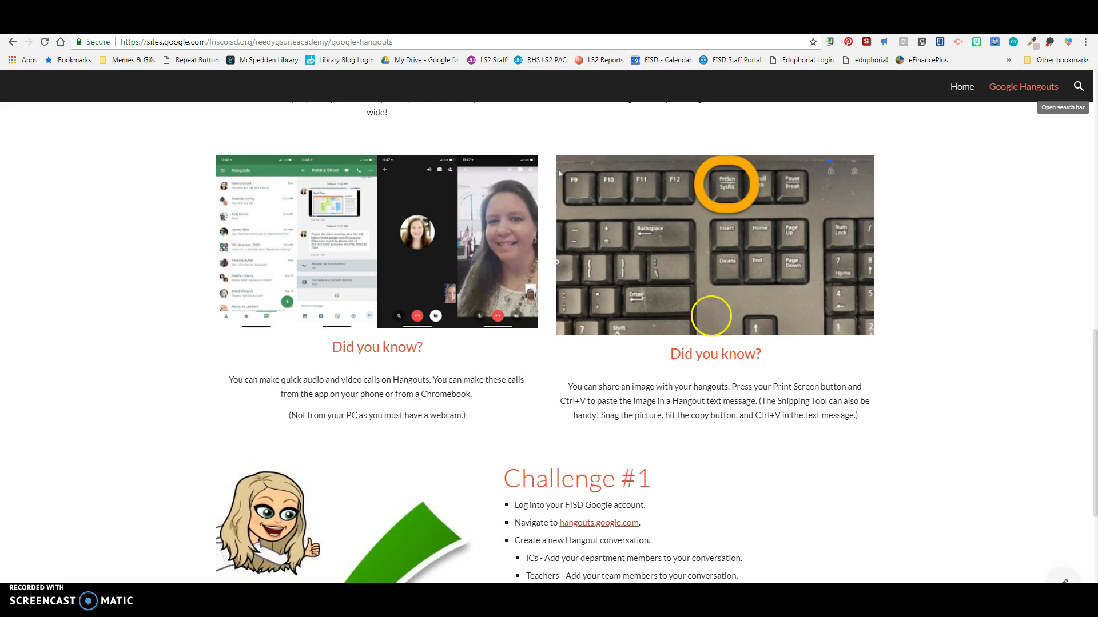
click(598, 523)
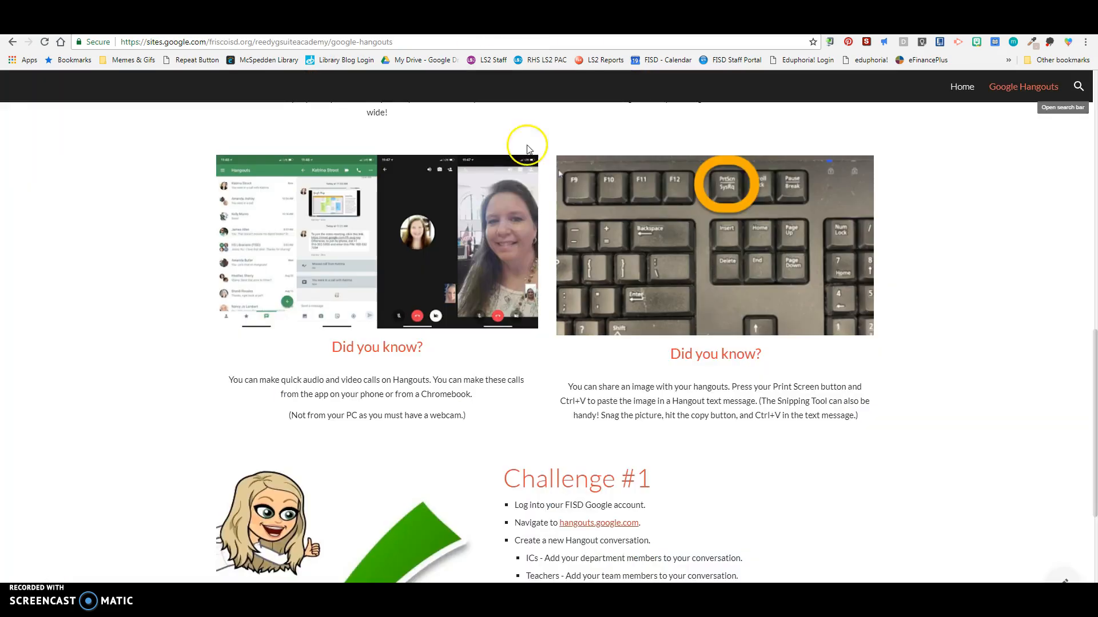
Scroll down to the Challenge #1, #2 and #3 task lists on the training page.
scroll(down, 3)
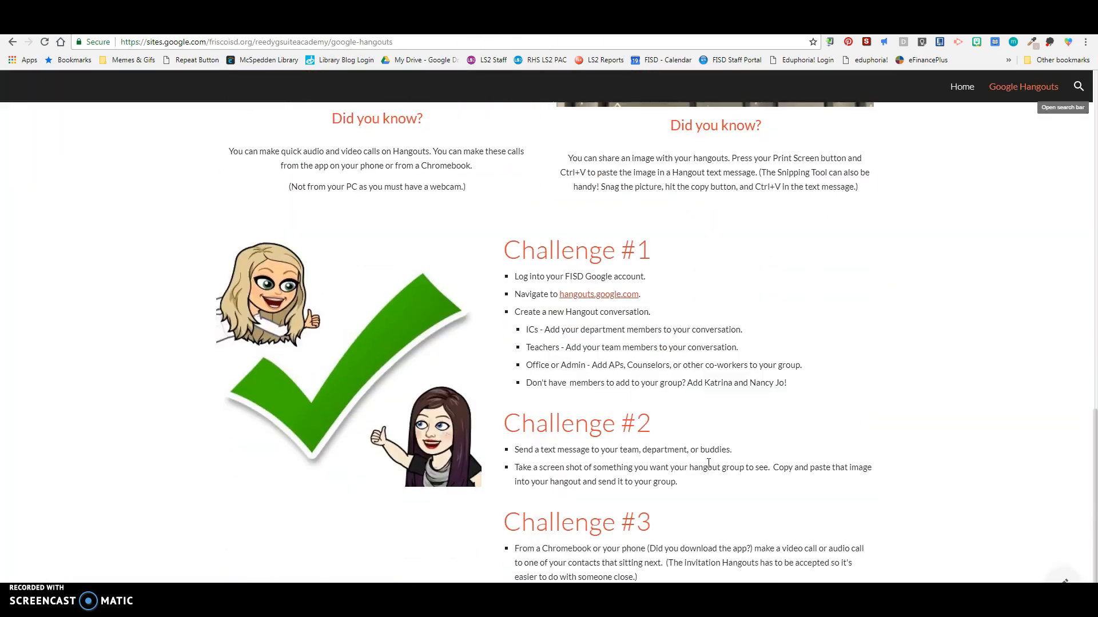
scroll(down, 3)
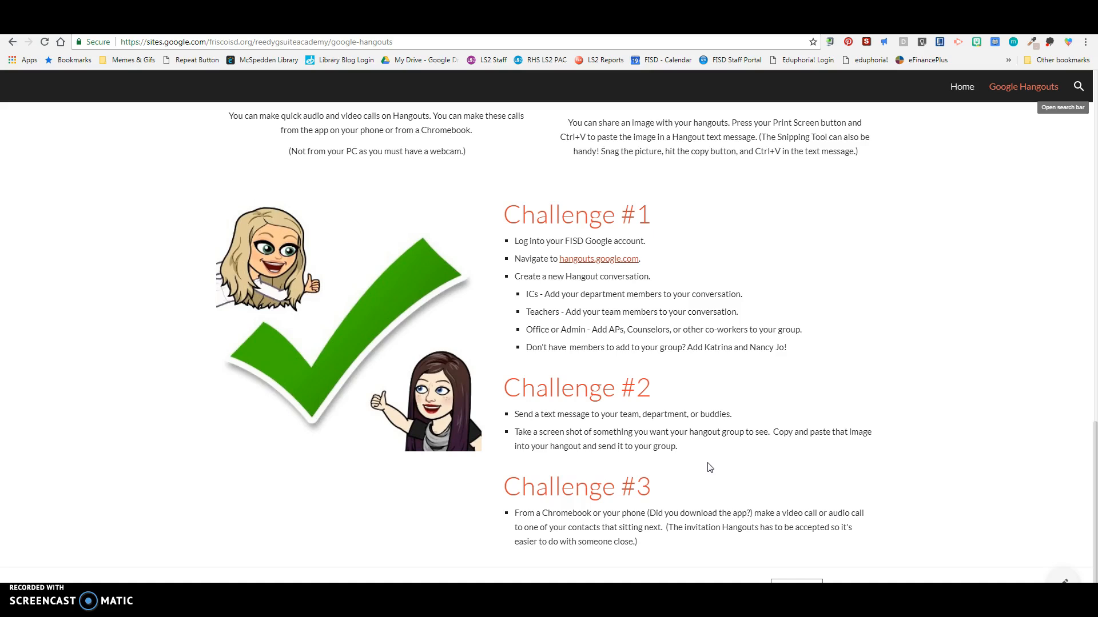
click(598, 258)
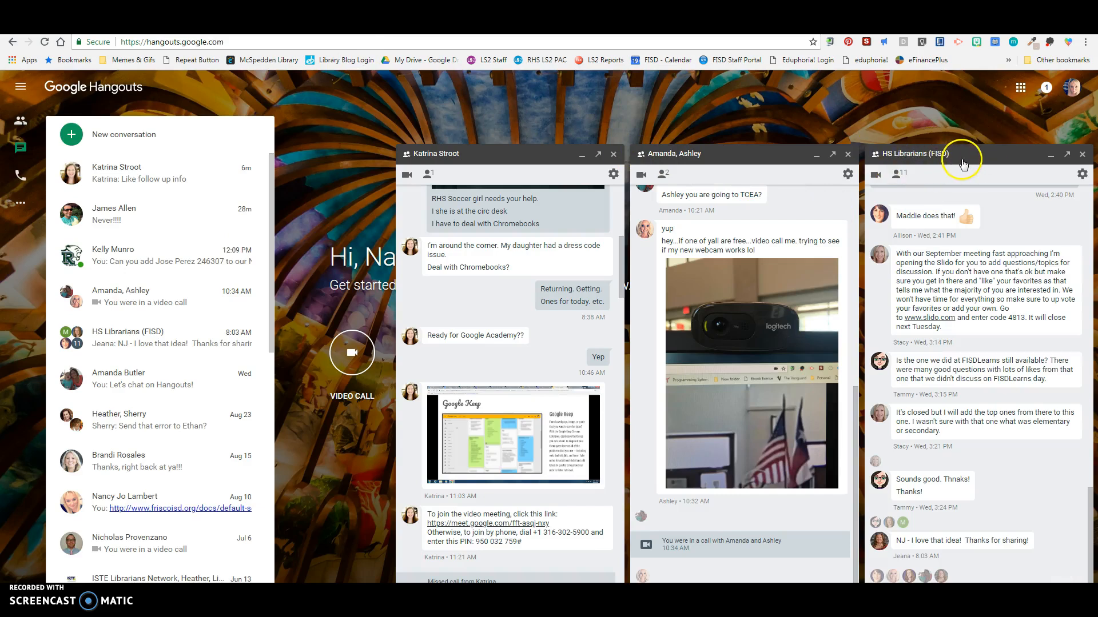
mouse_move(238, 224)
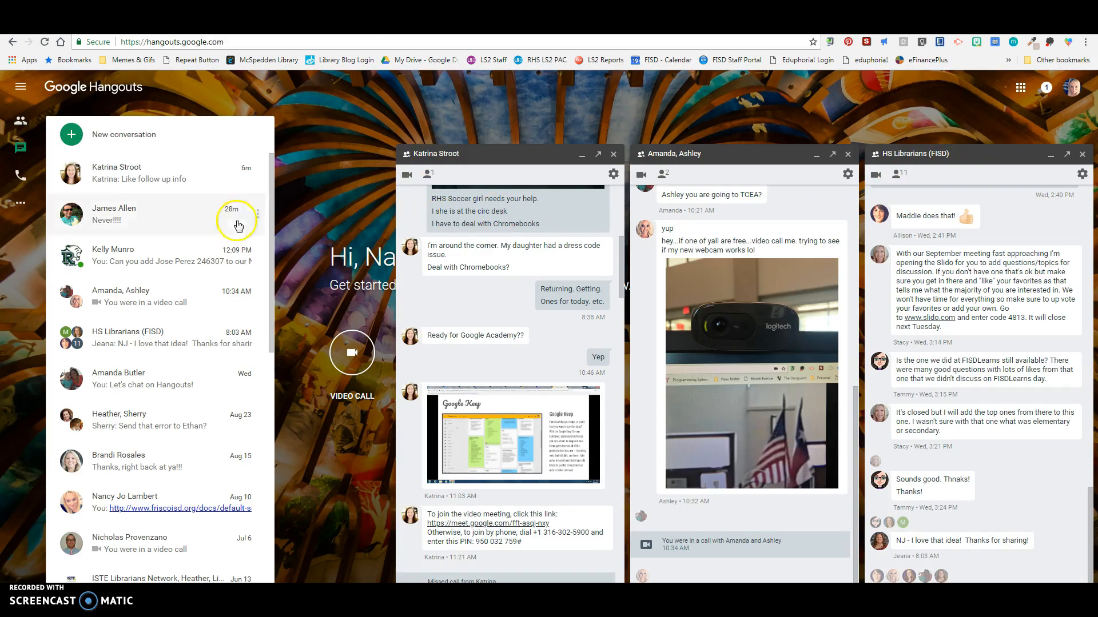
click(113, 255)
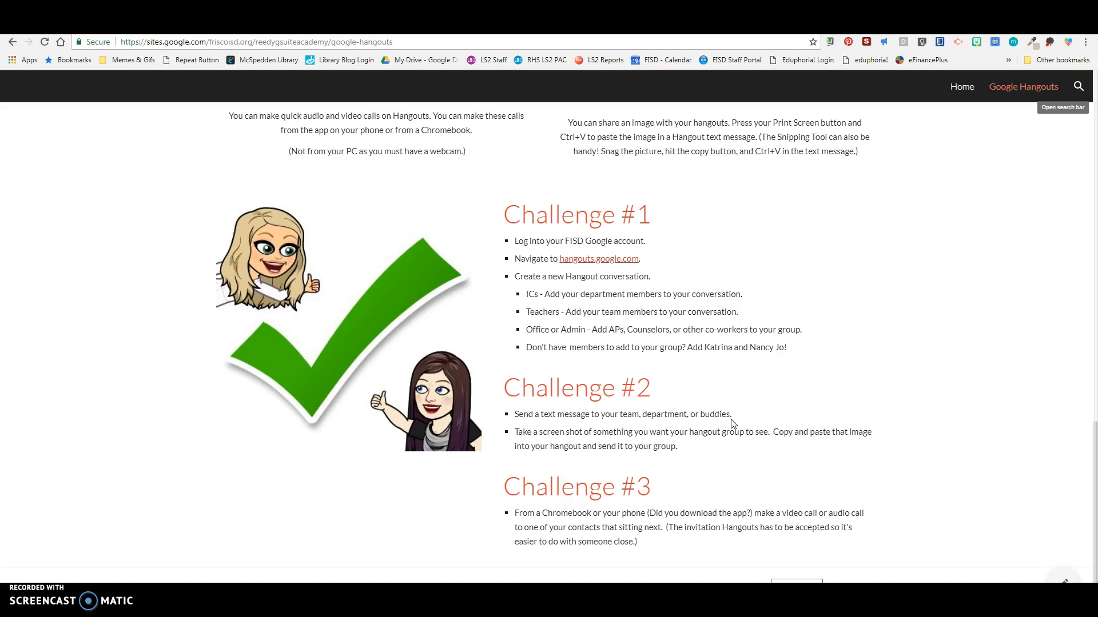
mouse_move(535, 316)
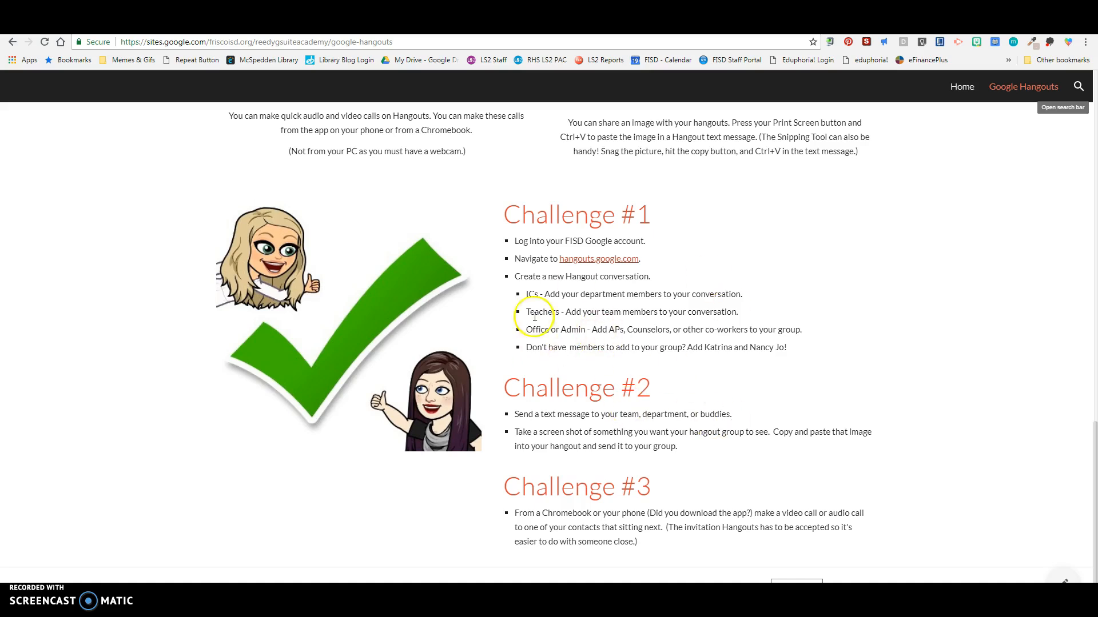
mouse_move(743, 373)
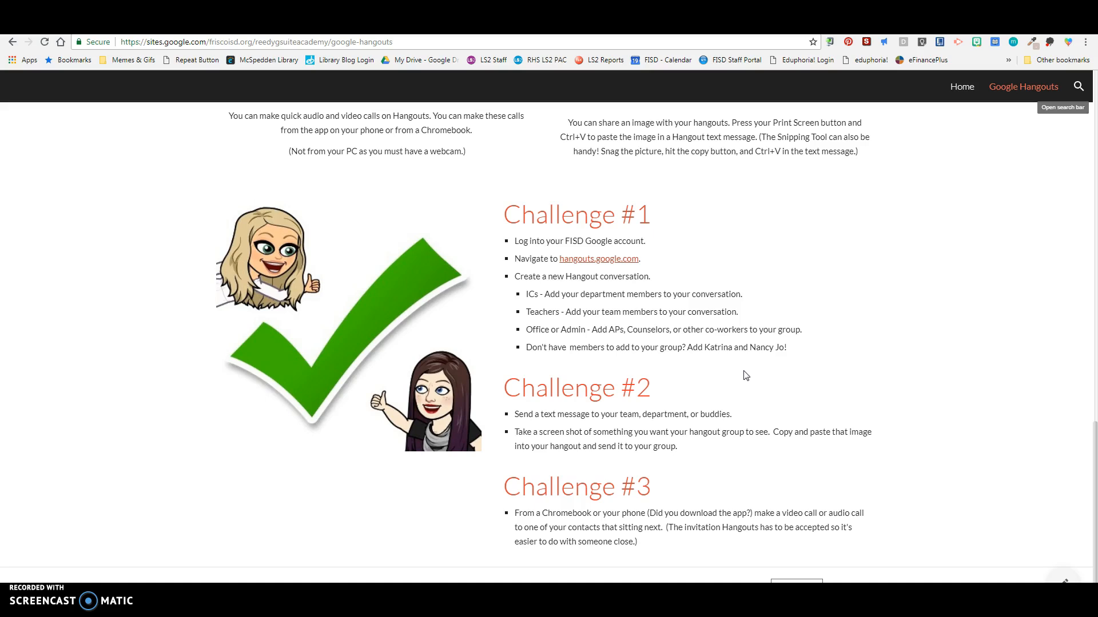
mouse_move(746, 414)
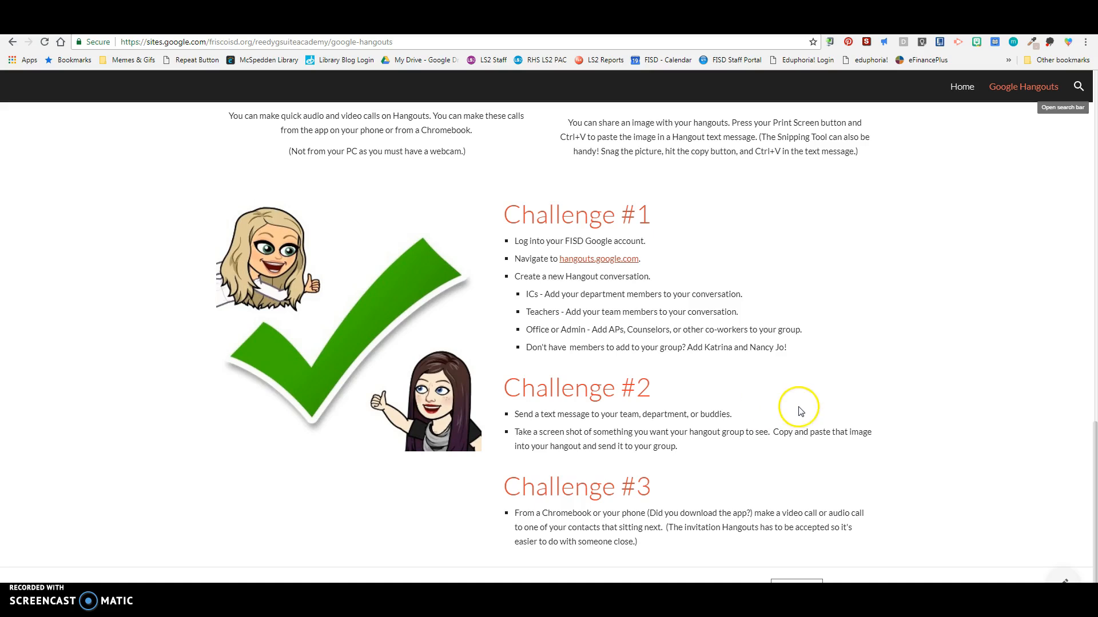
Scroll back up to the Reedy Google Academy banner at the top of the page.
scroll(down, 3)
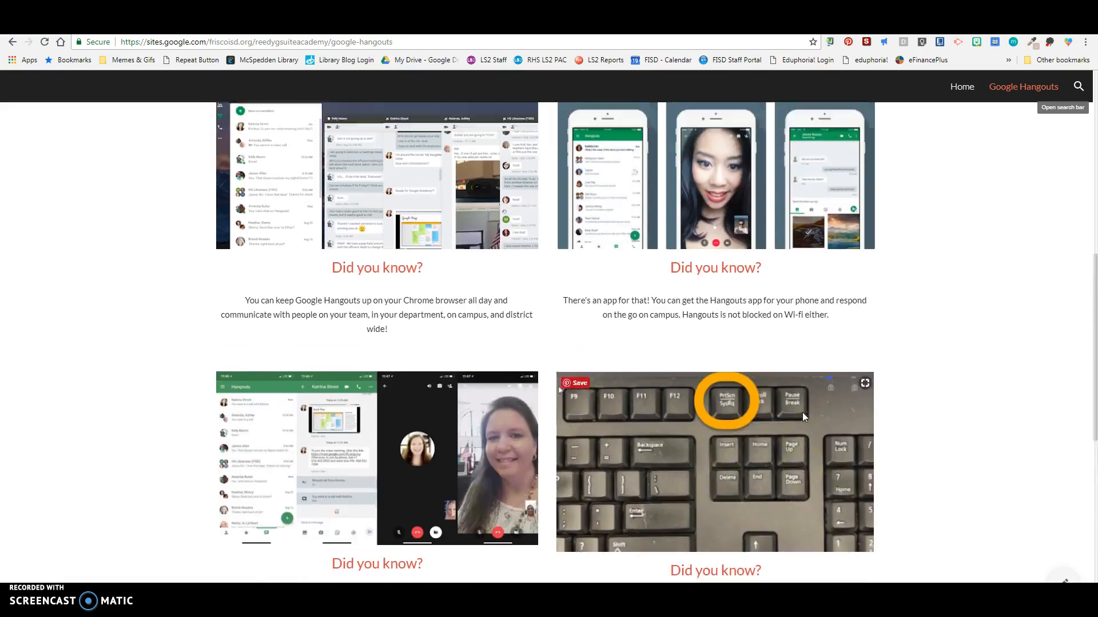
scroll(up, 3)
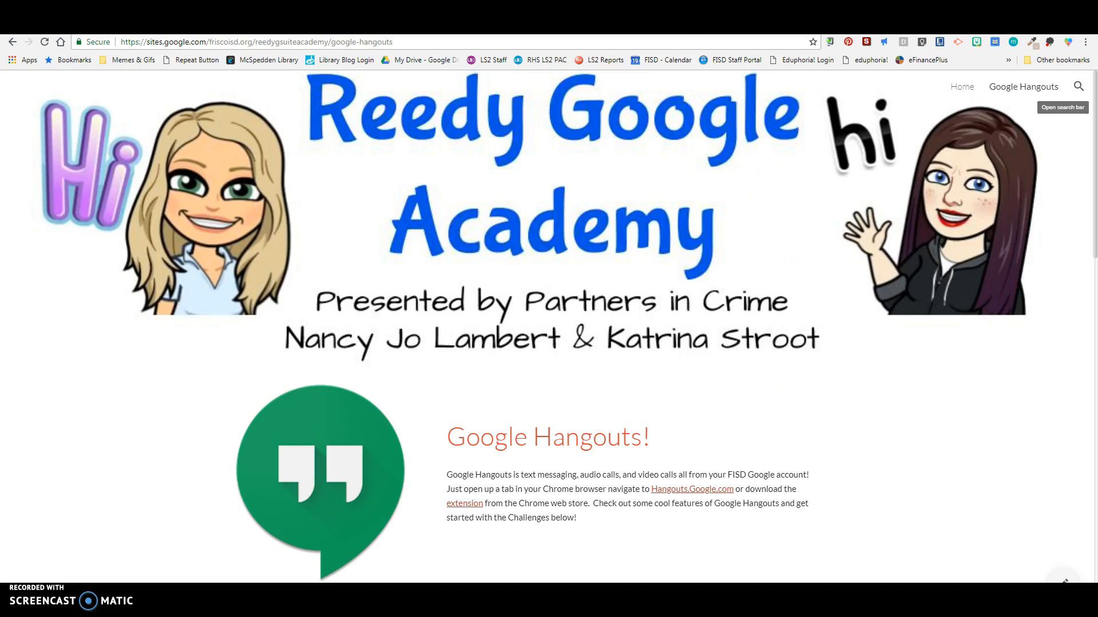
Start a video call with Katrina from her open Hangouts chat.
click(691, 489)
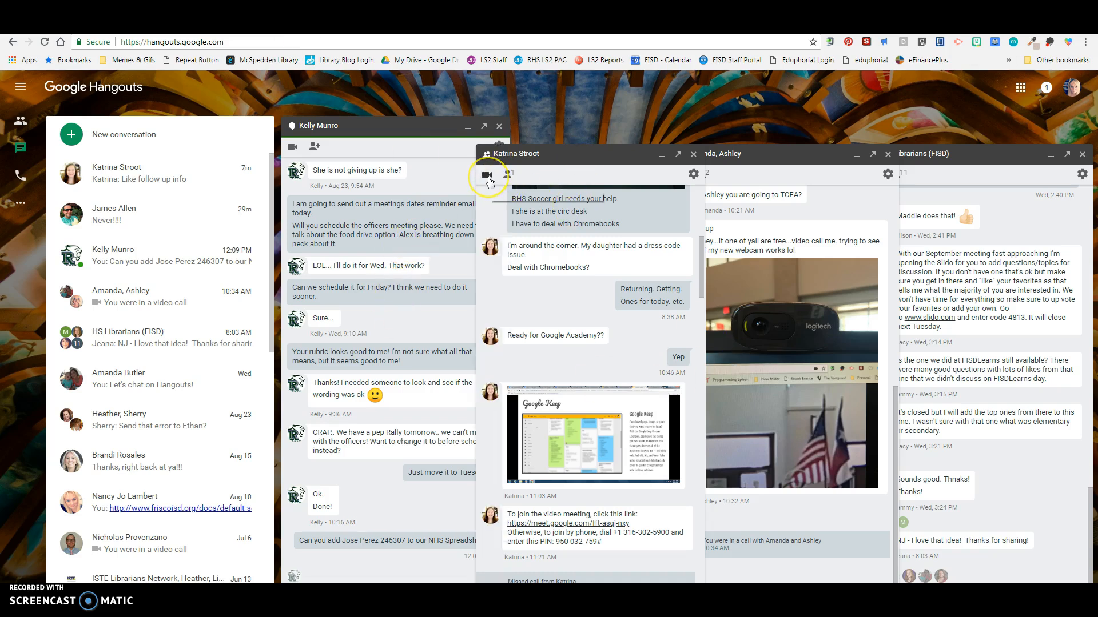
mouse_move(487, 176)
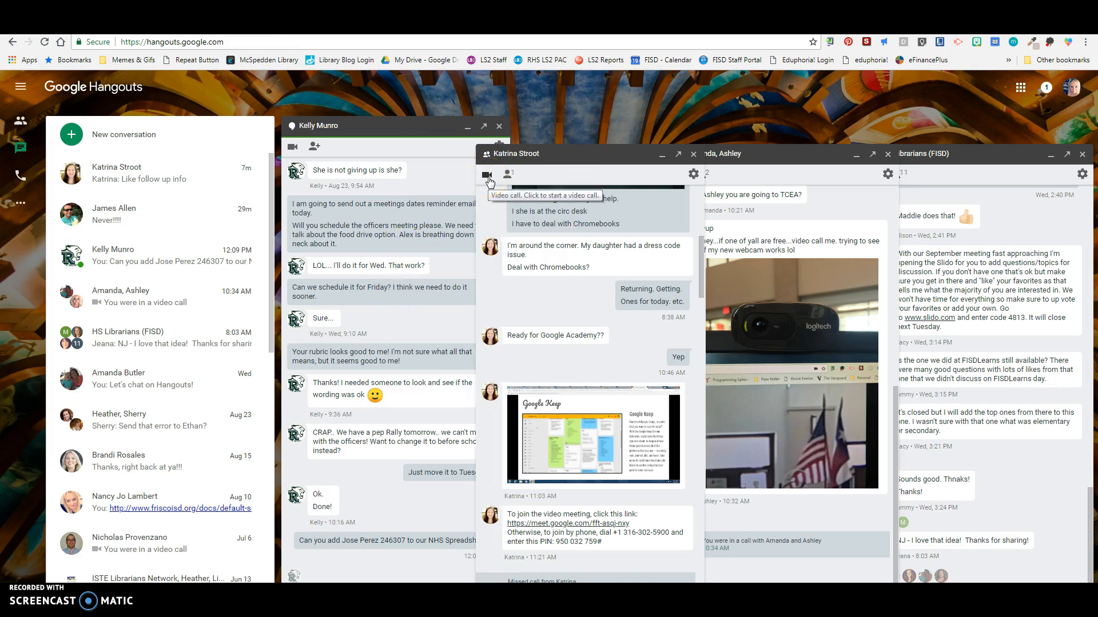
click(487, 175)
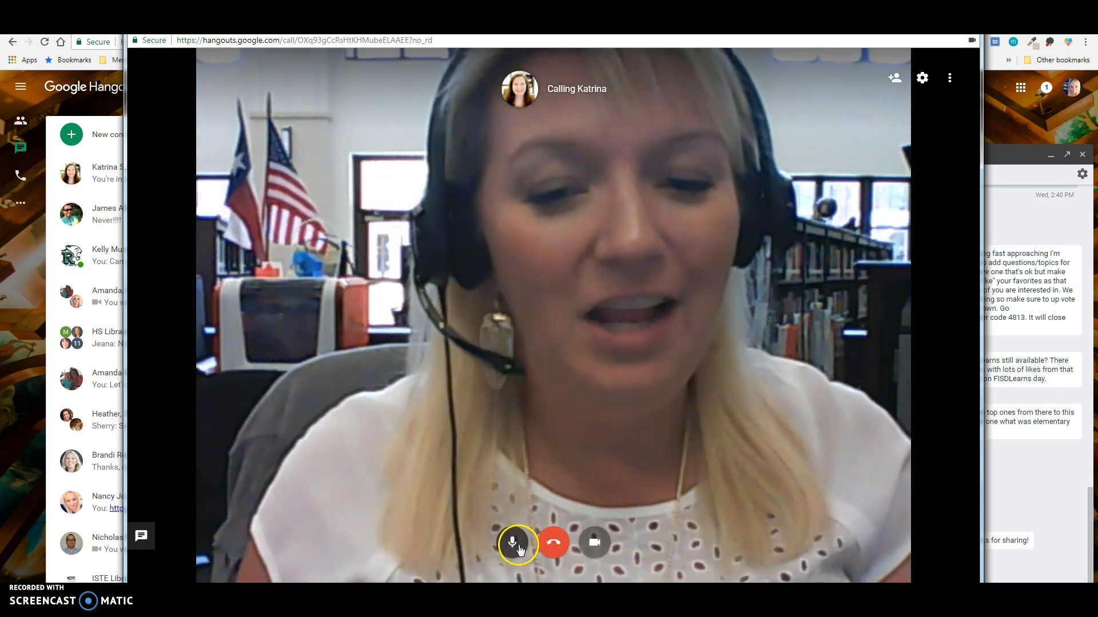
click(594, 541)
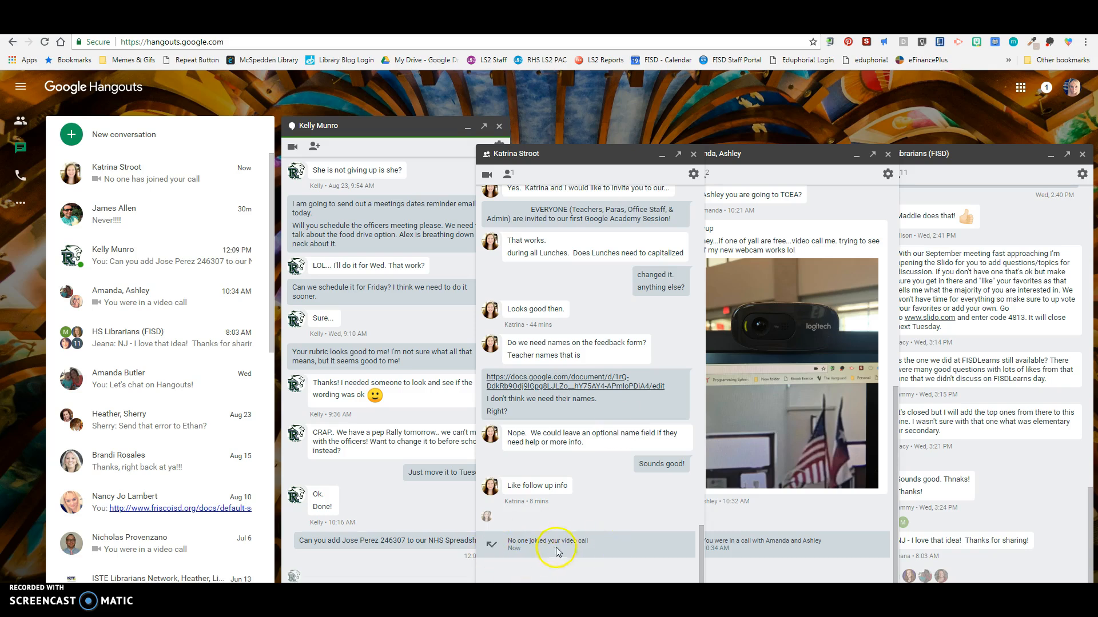
mouse_move(643, 564)
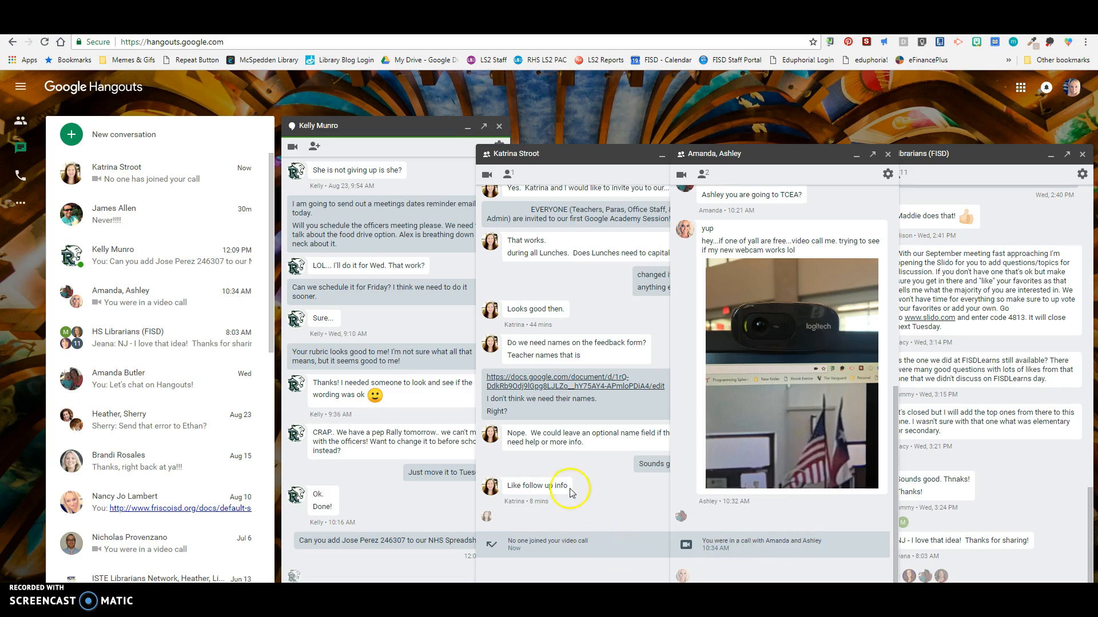
mouse_move(542, 398)
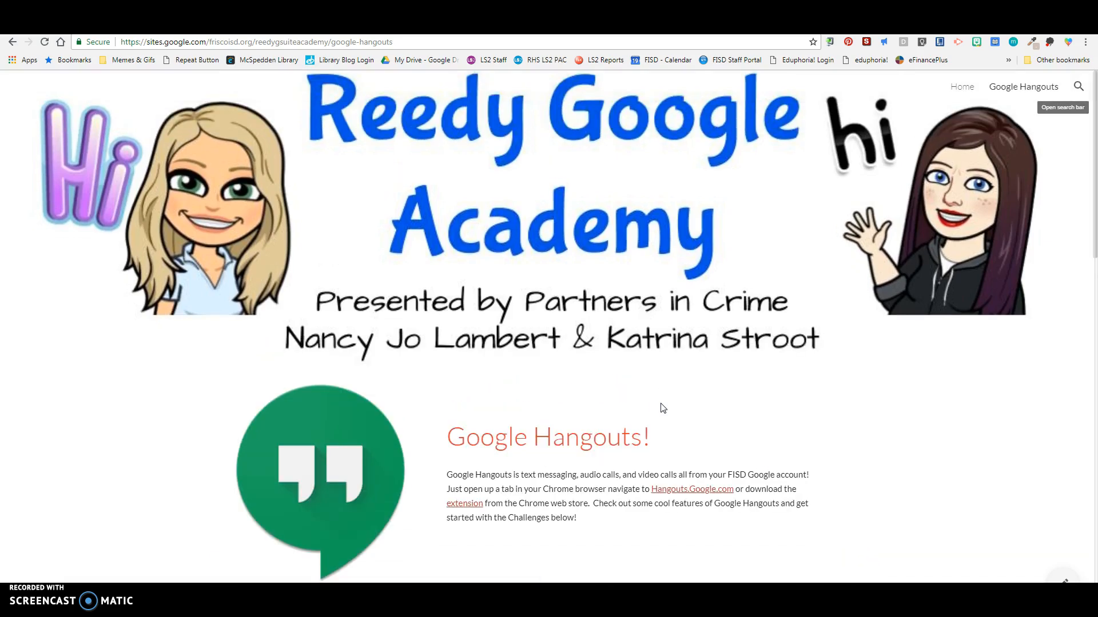
mouse_move(137, 560)
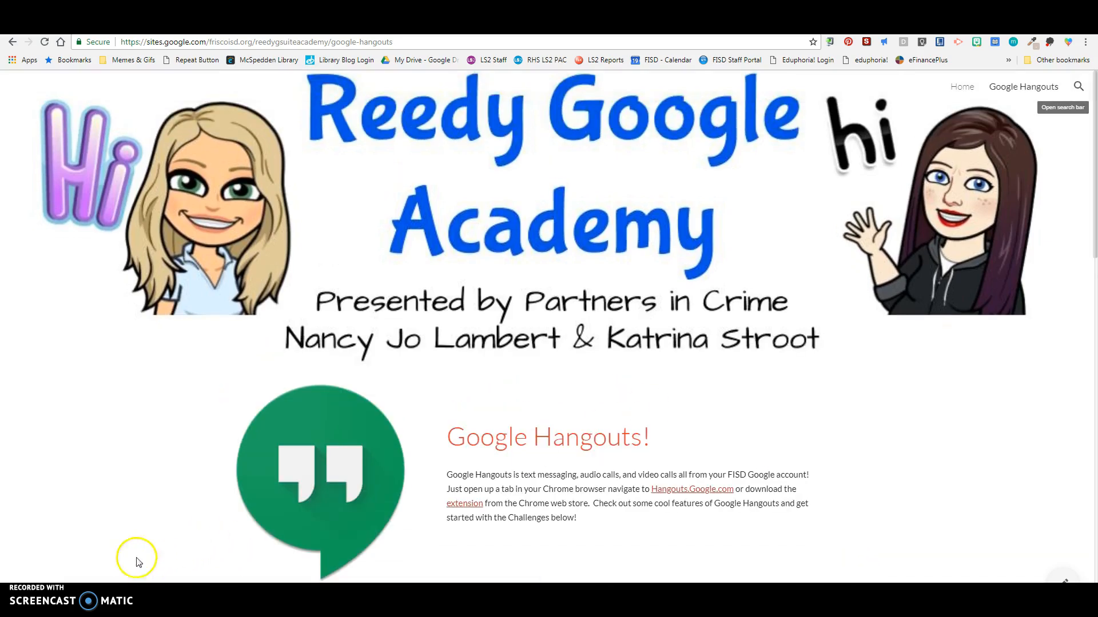